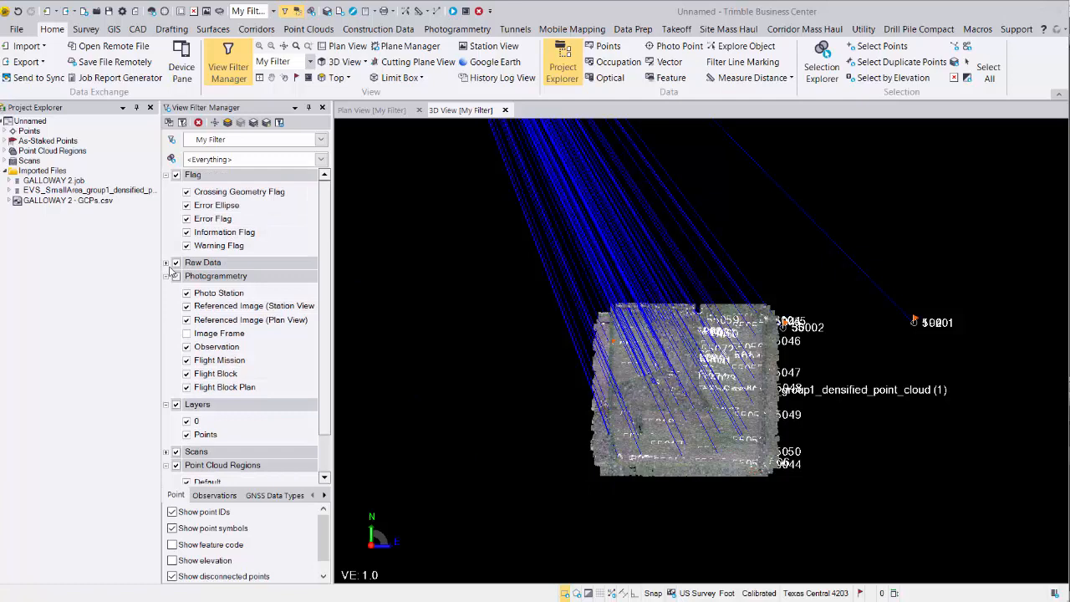
# Step: Uncheck the raw data types in View Filter Manager, keeping only Point visible
pyautogui.click(167, 263)
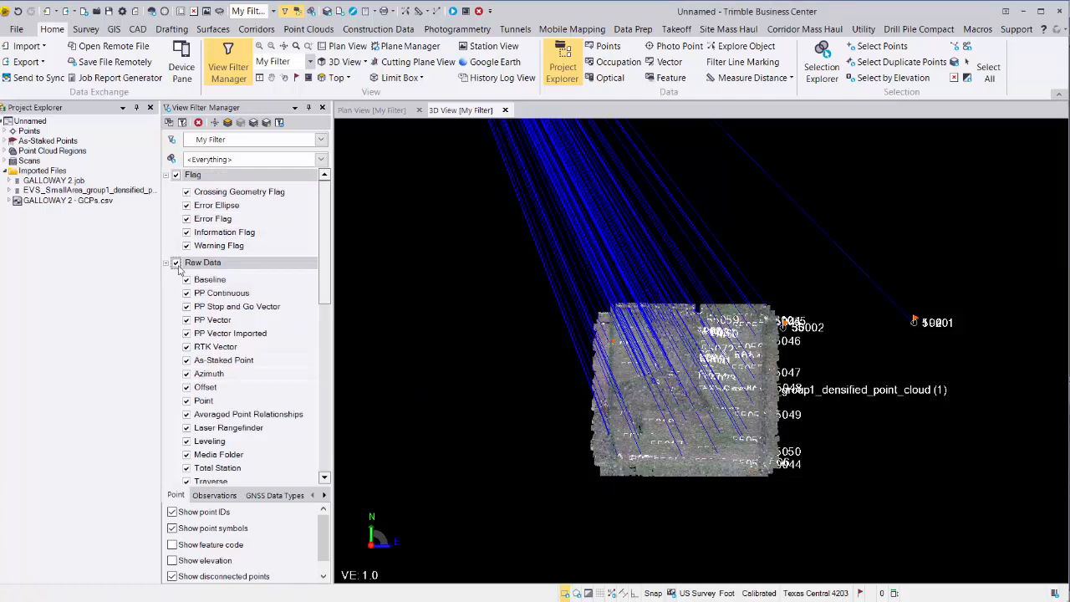
pyautogui.click(176, 262)
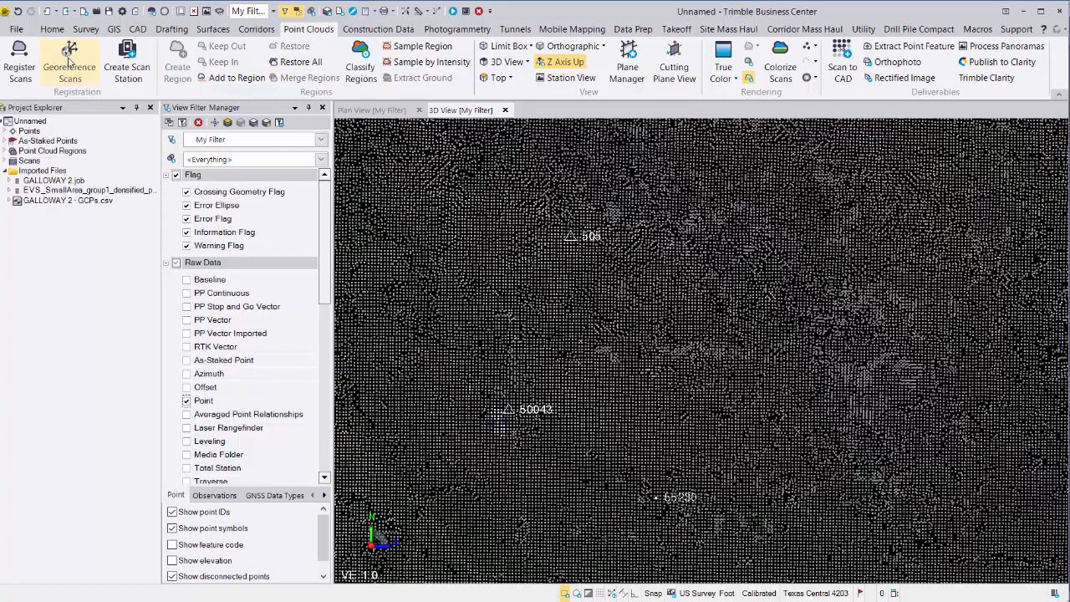
# Step: Start Georeference Scans on the densified cloud and begin entering control point 50043
pyautogui.click(70, 64)
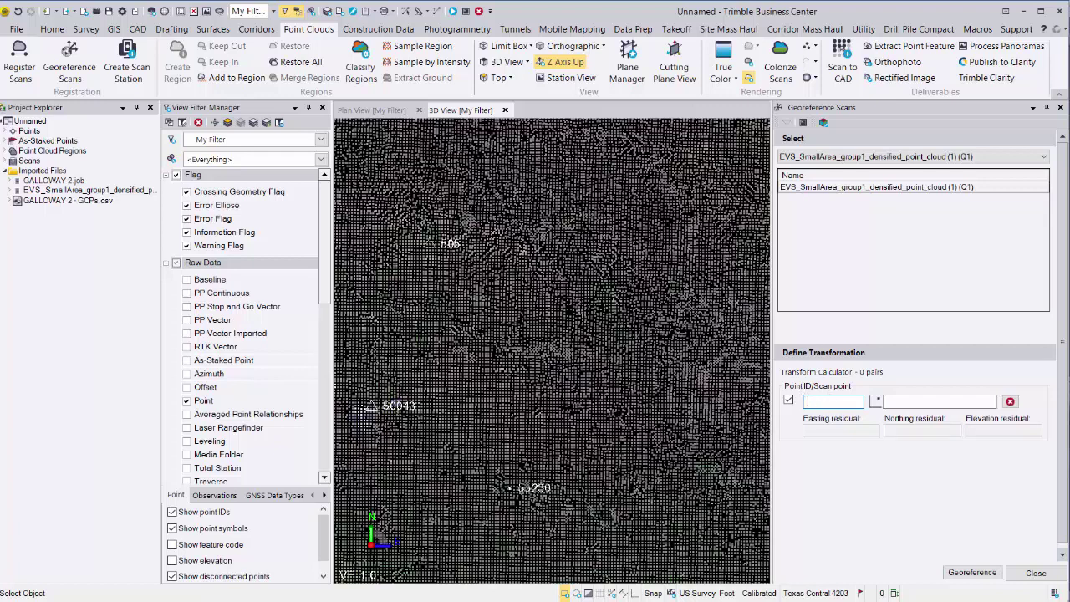
pyautogui.click(6, 131)
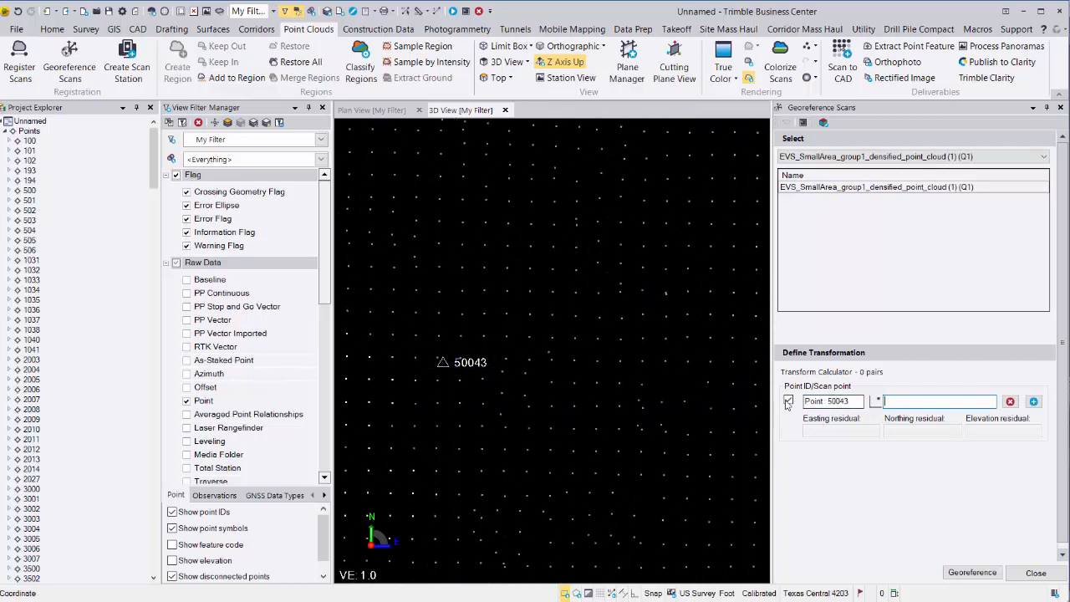
# Step: Locate point 50043 in the 3D view and pick its matching scan location
pyautogui.click(786, 402)
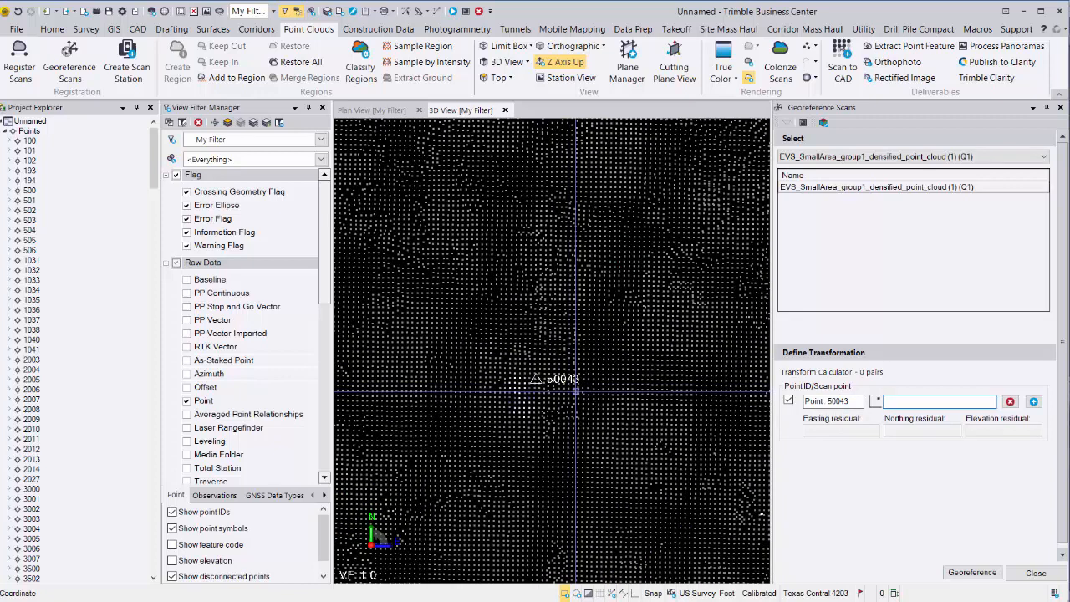
pyautogui.moveTo(535, 378)
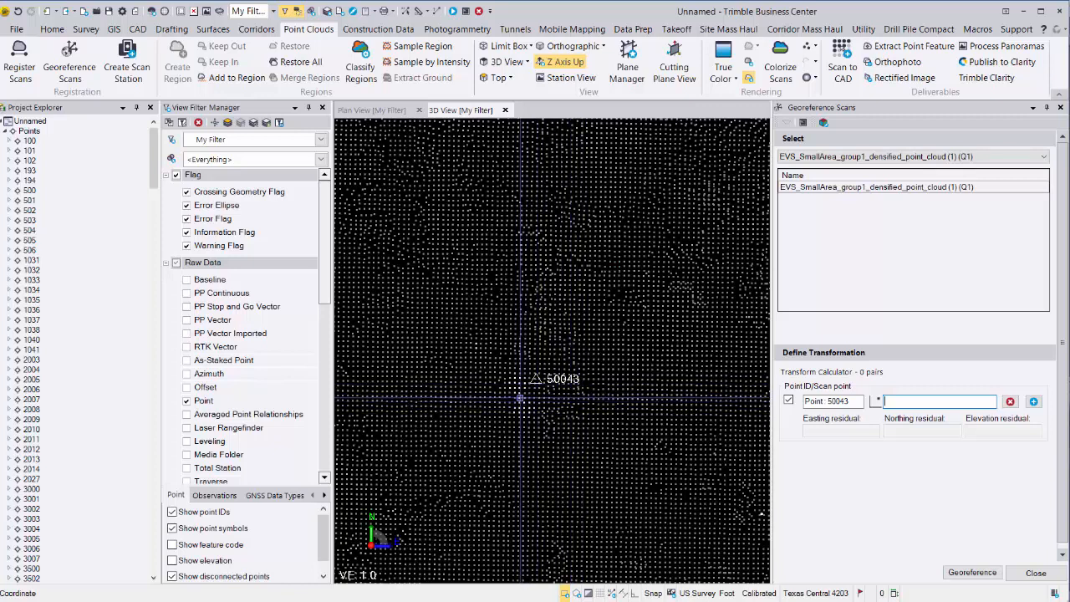
pyautogui.click(534, 395)
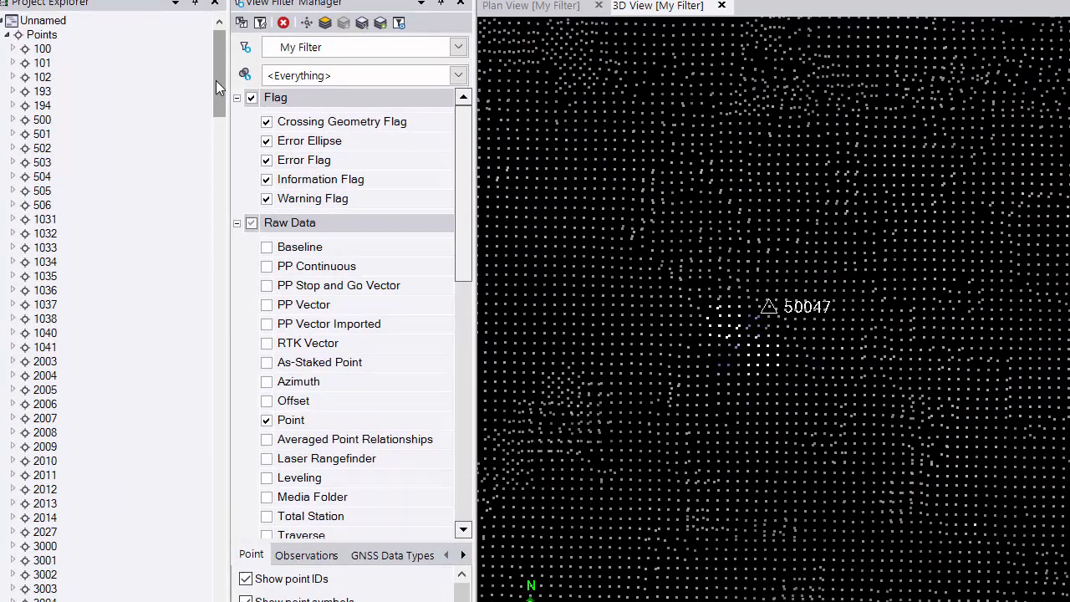
# Step: Enter point 50047 as the second control pair so residuals show for two pairs
pyautogui.scroll(-3)
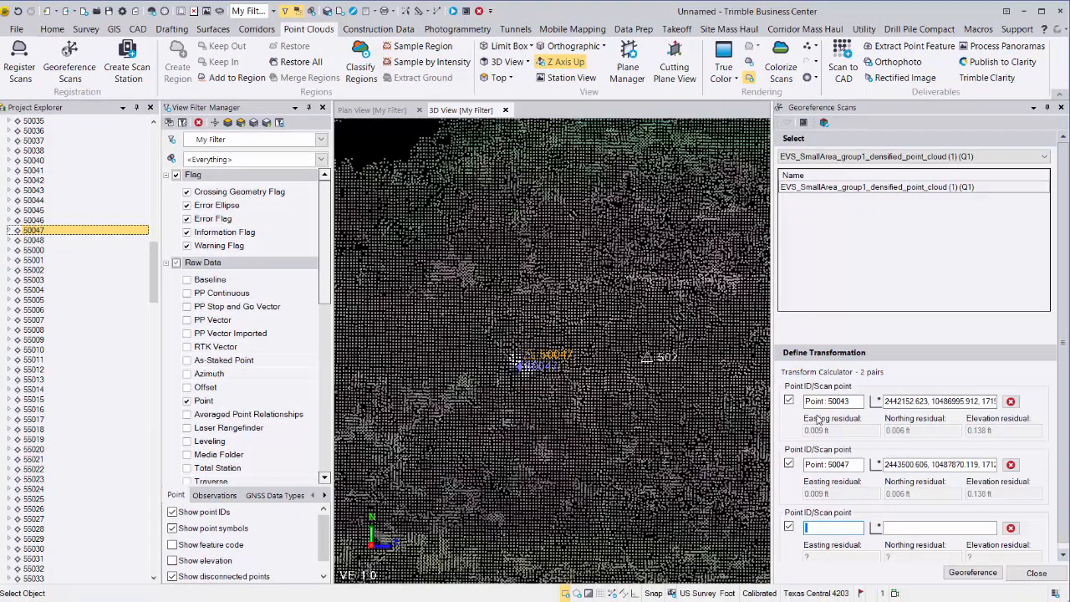
pyautogui.moveTo(970, 431)
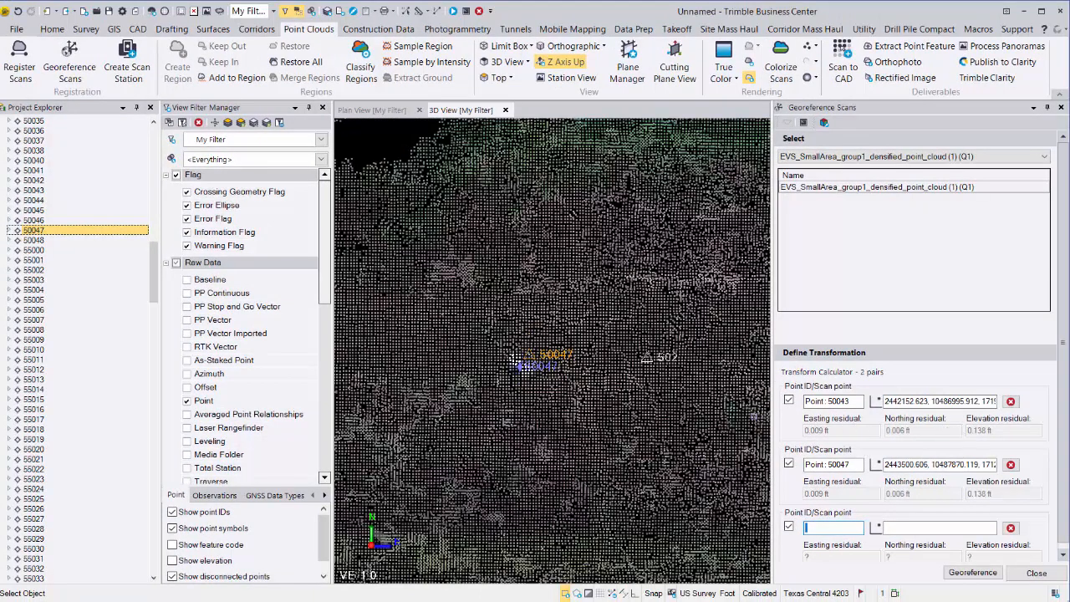
pyautogui.click(1009, 464)
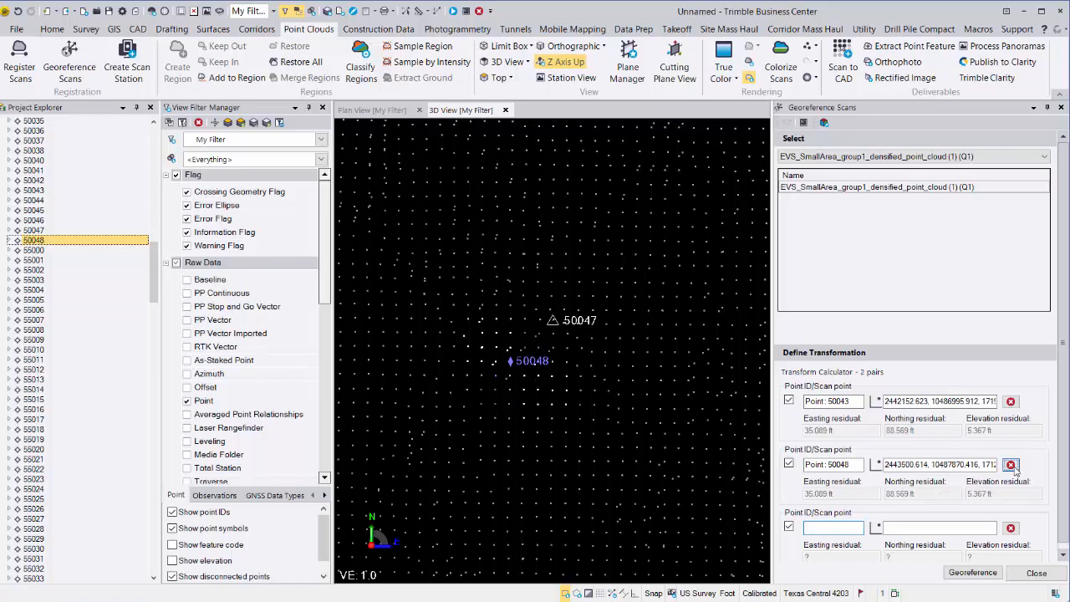
# Step: Pair points 50048 and 50045 with their scan locations, giving four pairs with residuals
pyautogui.click(1010, 465)
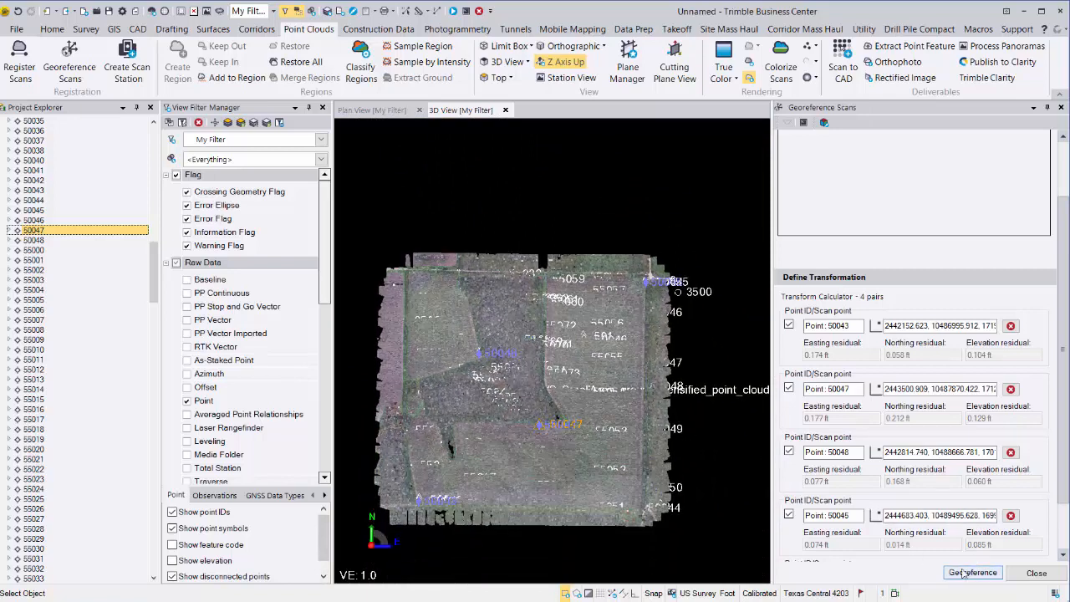
# Step: Apply the four-pair georeference transformation to the point cloud
pyautogui.click(973, 572)
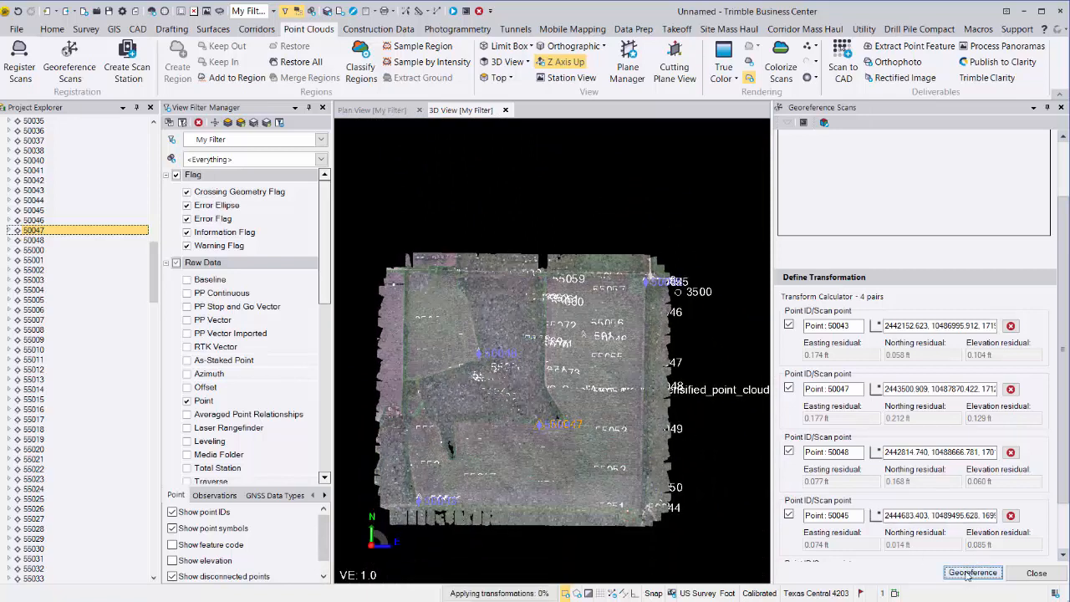
pyautogui.click(973, 572)
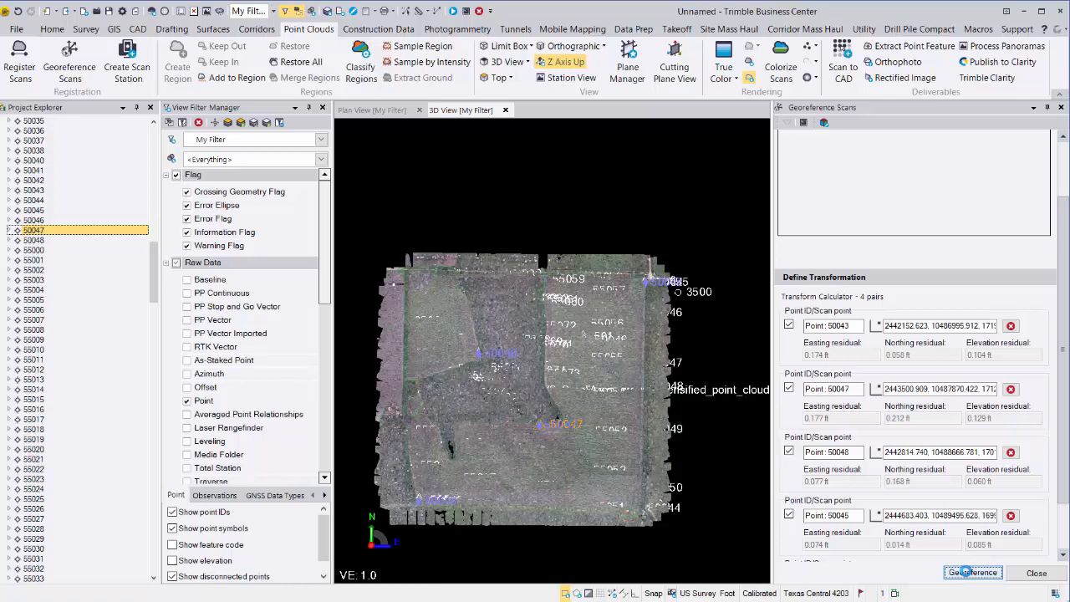
pyautogui.click(973, 572)
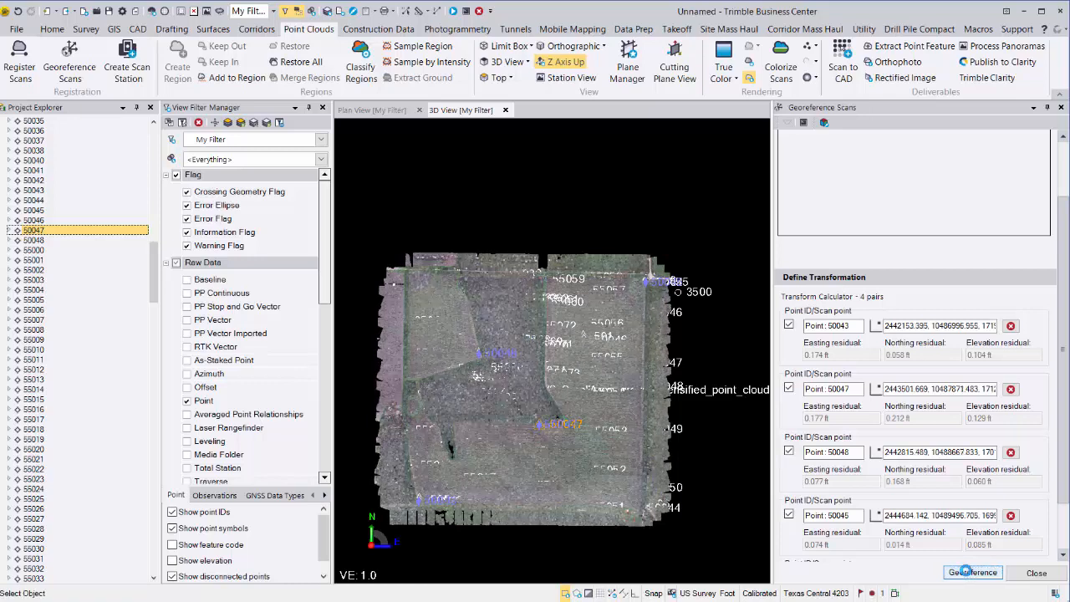